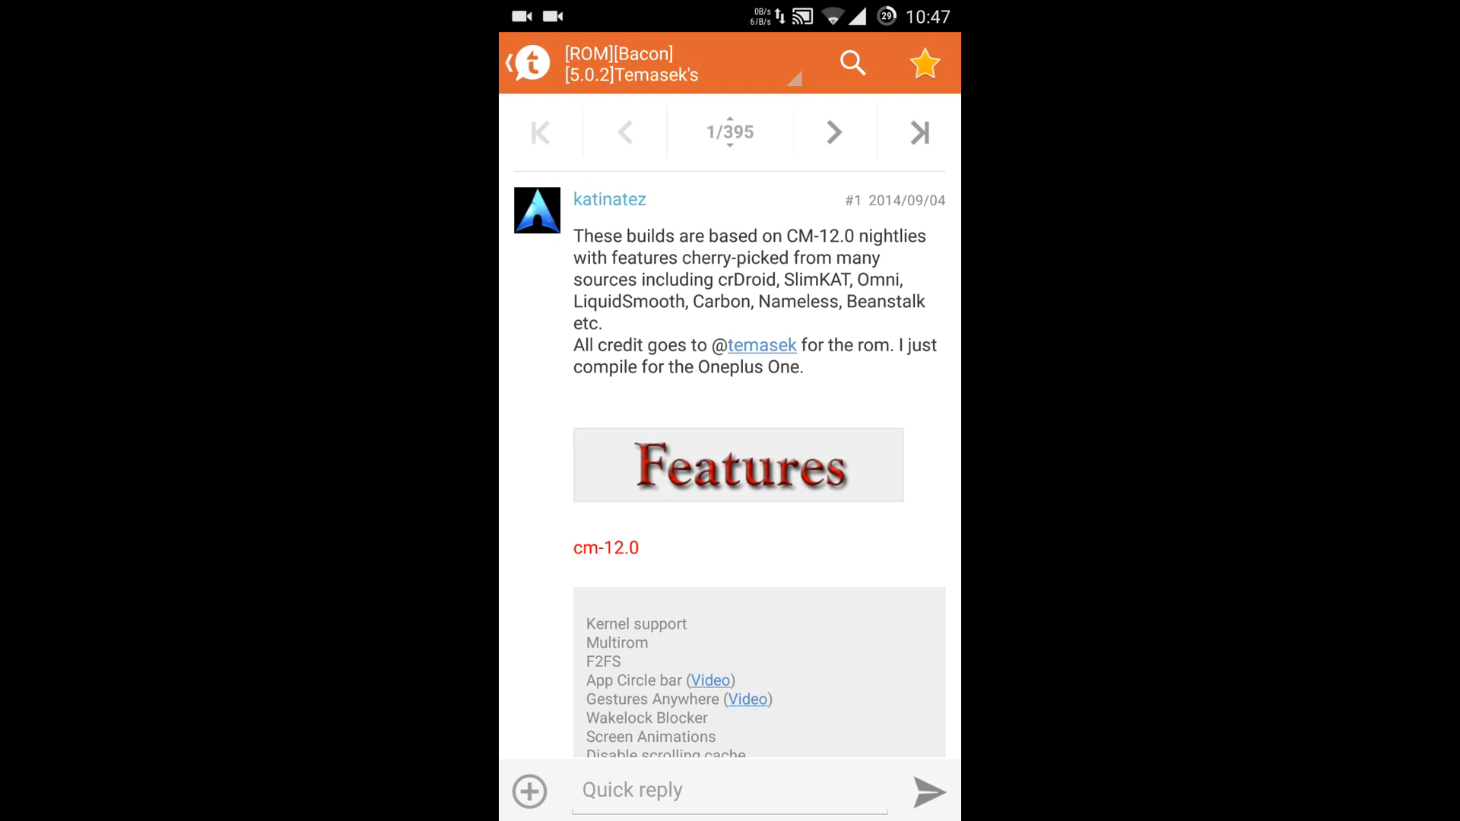
Scroll further down the ROM thread's feature list post
scroll("down", 3)
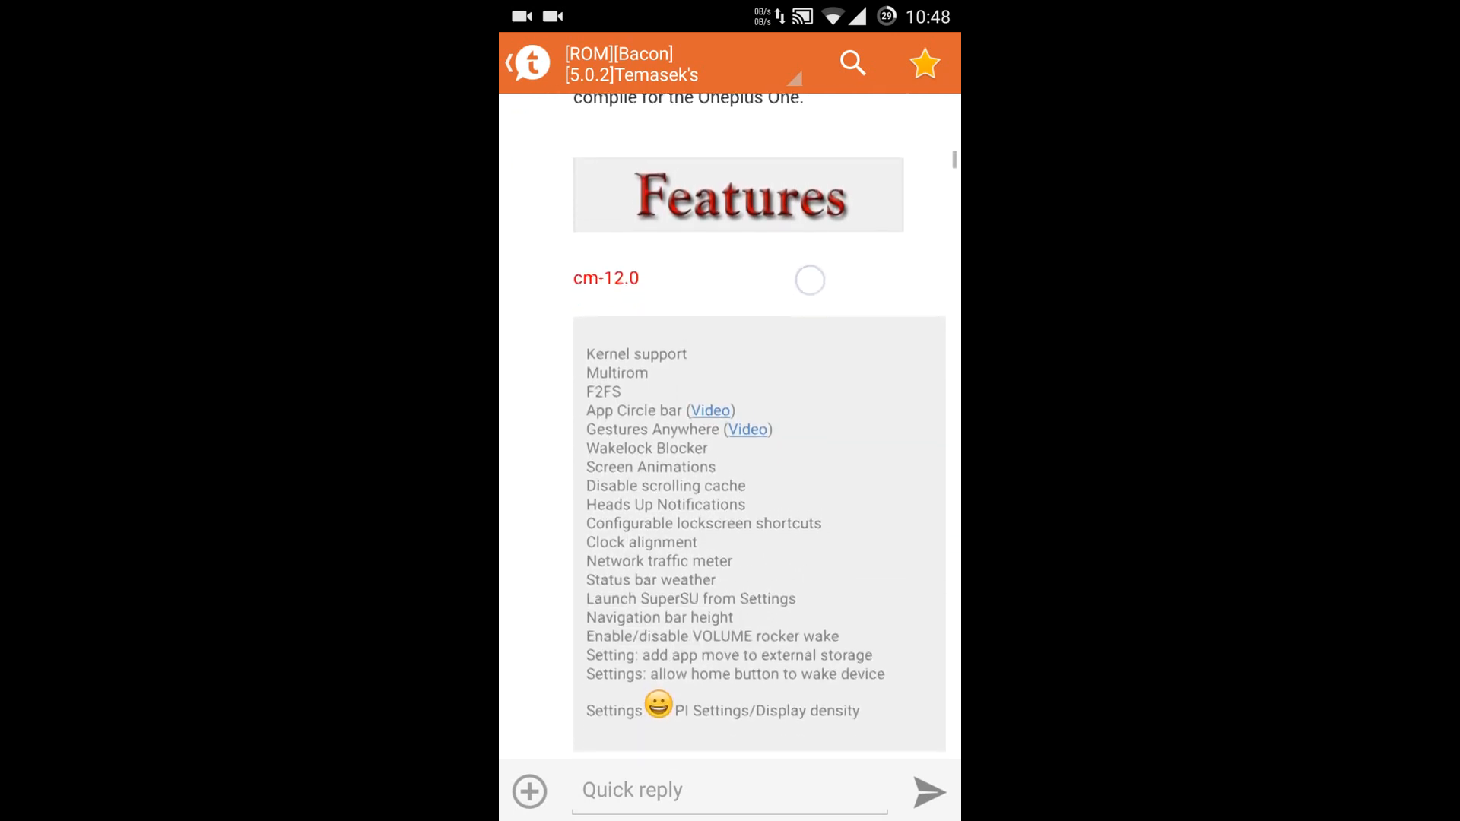
scroll("down", 3)
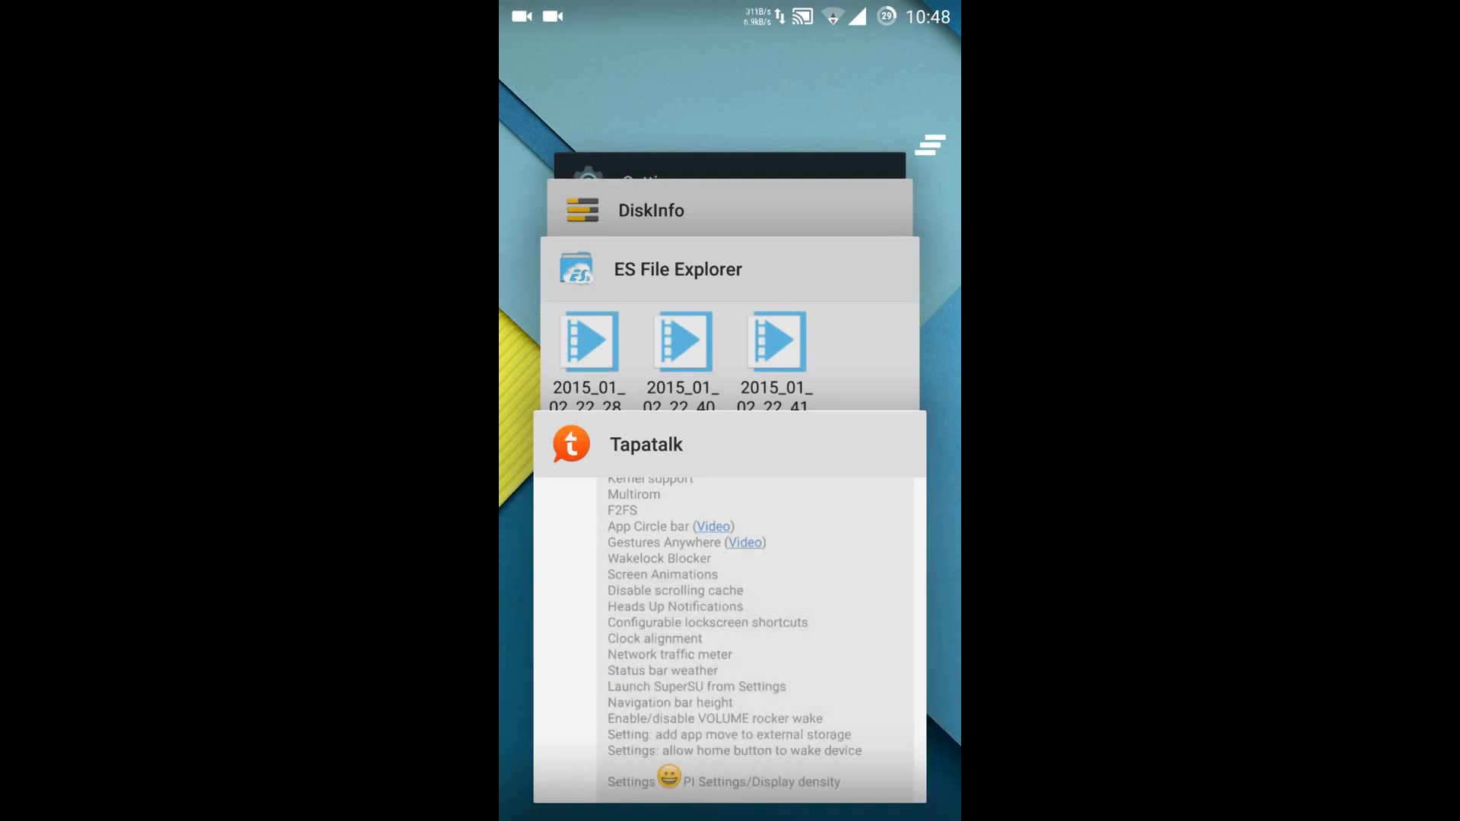
Open the Temasek F2FS multirom thread for OnePlus One at its first post
left_click(646, 444)
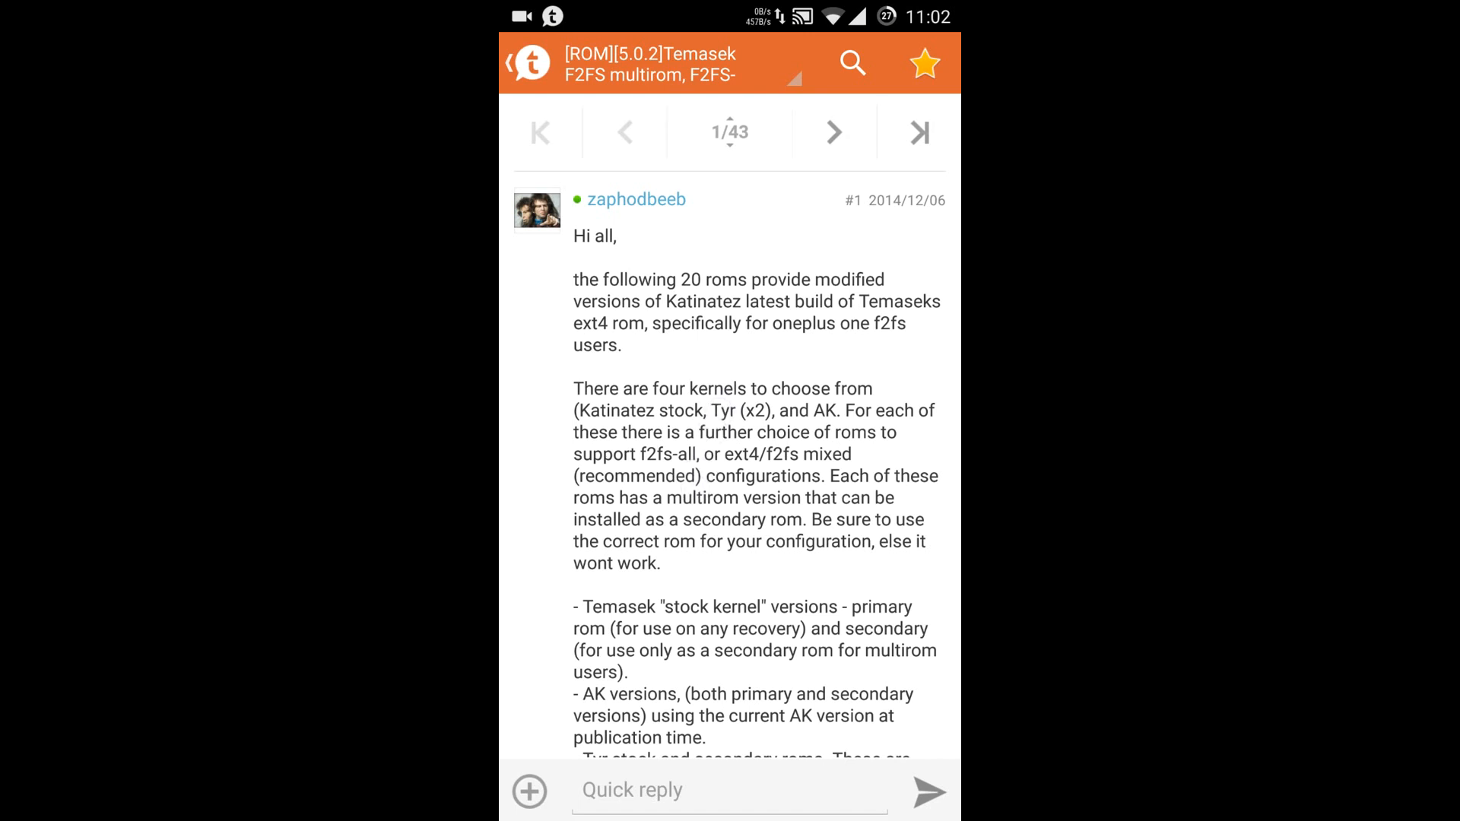
scroll("down", 3)
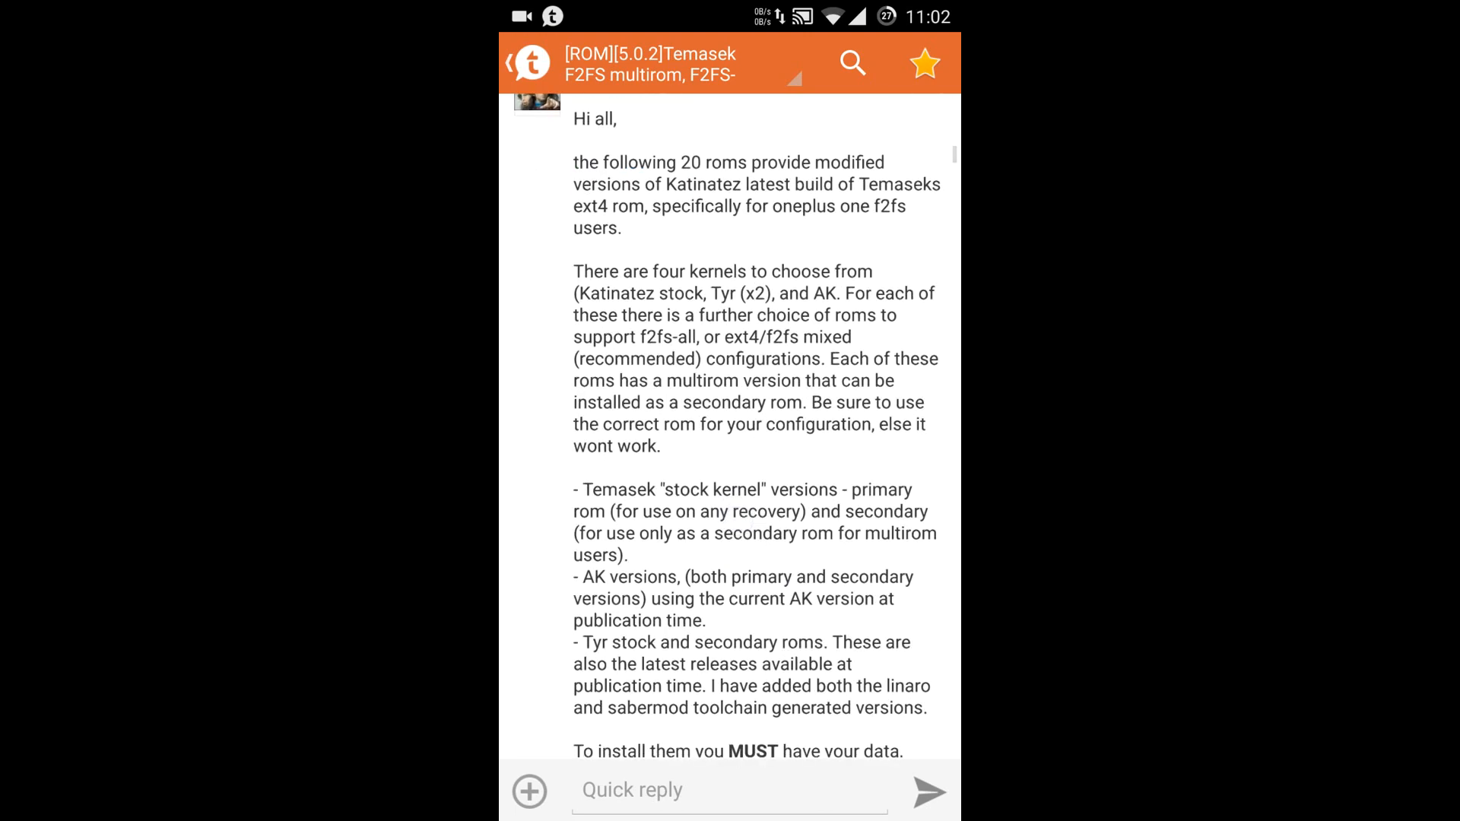
scroll("down", 3)
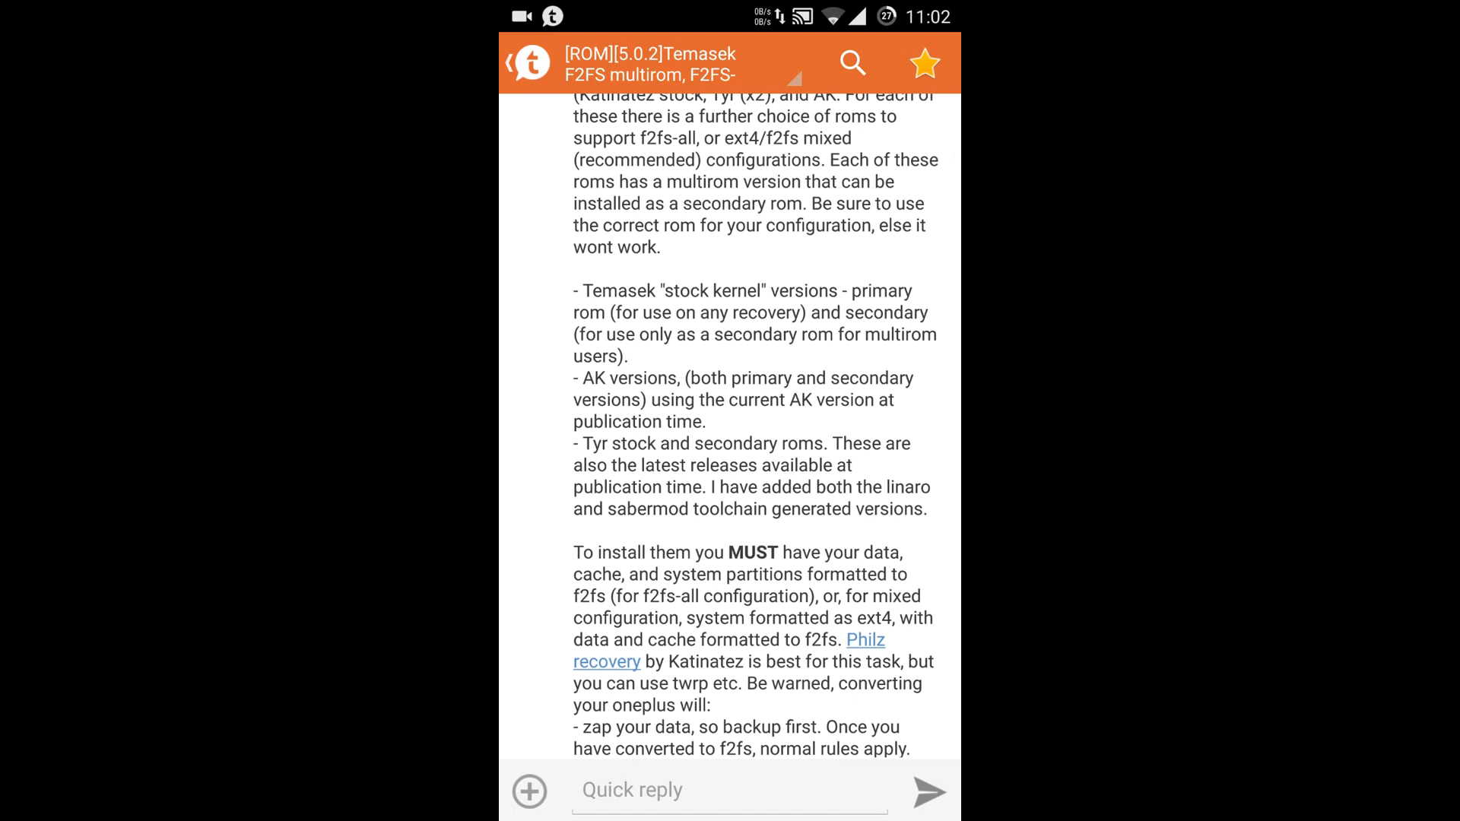
scroll("down", 3)
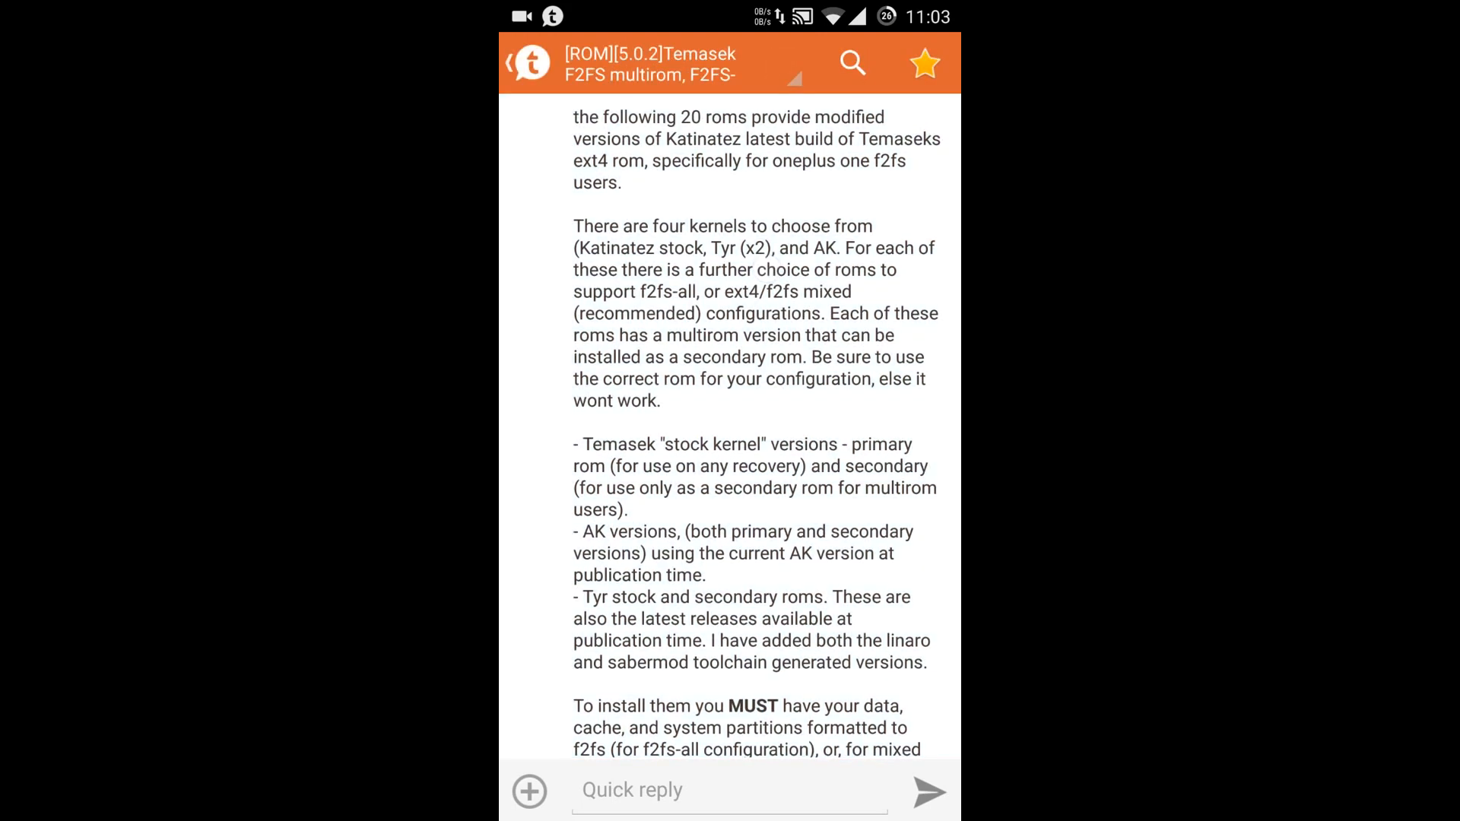
scroll("down", 3)
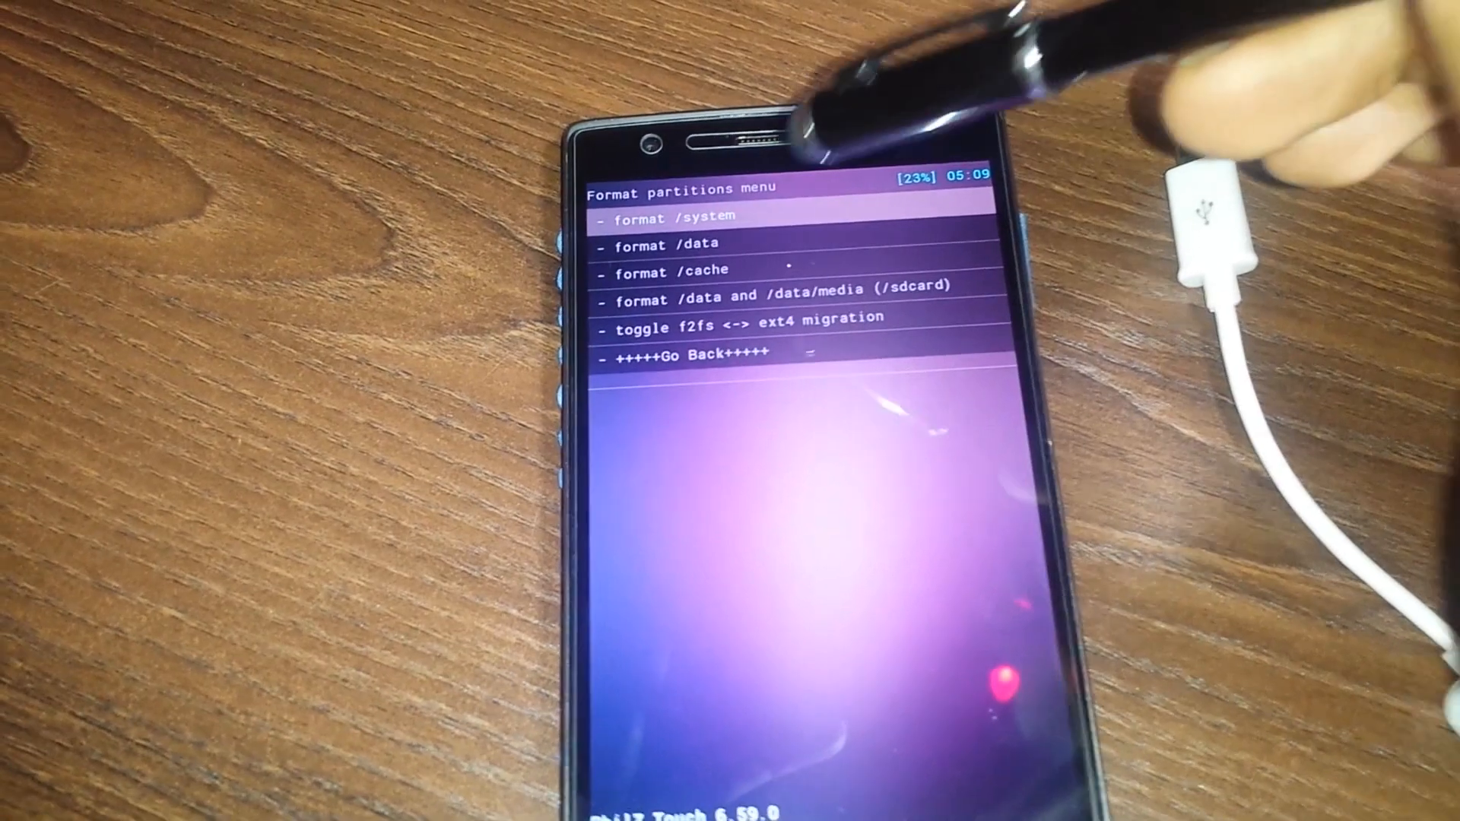
List the format choices for /system: default, ext4 and f2fs
left_click(669, 219)
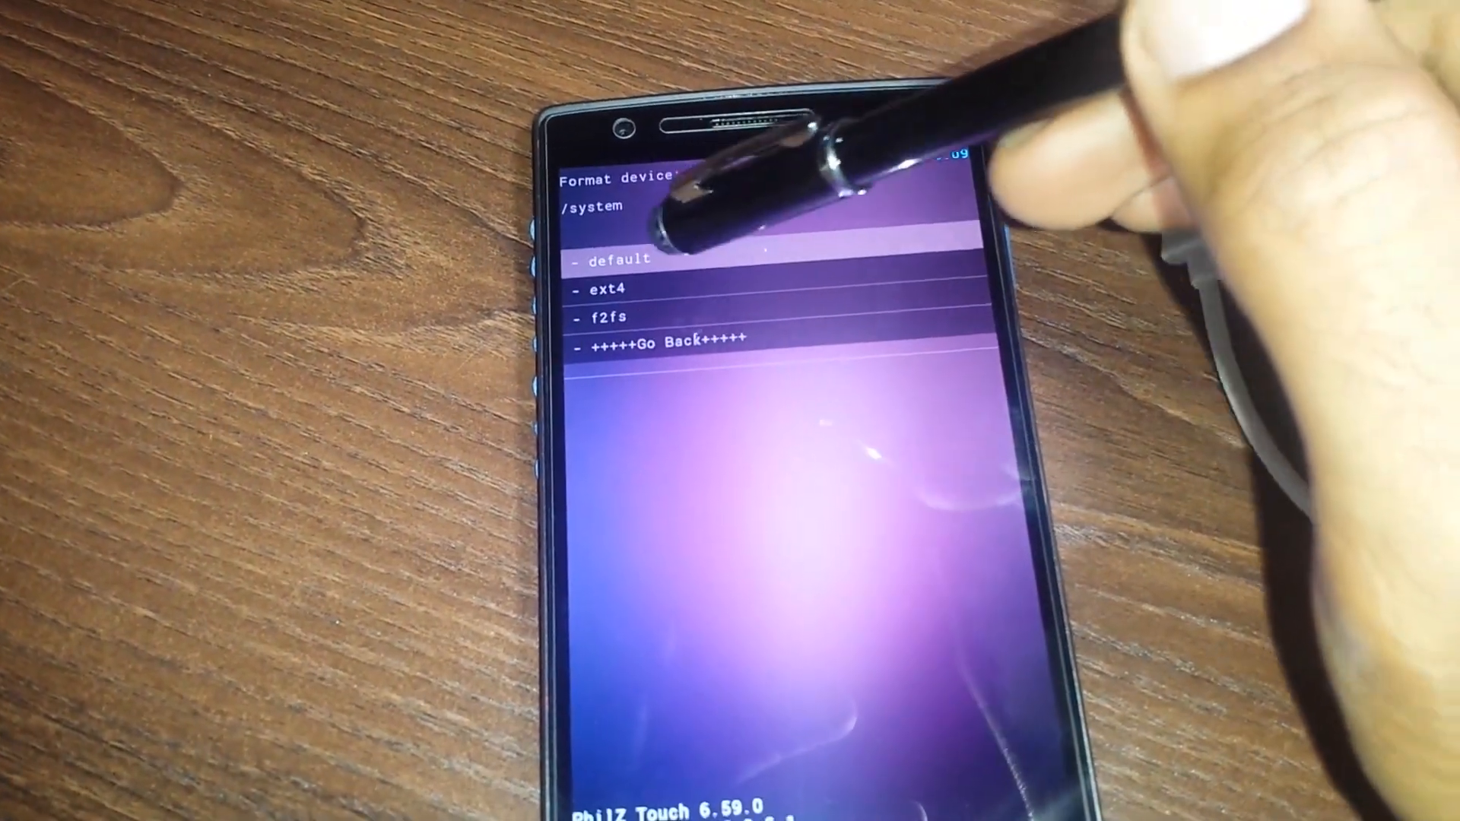